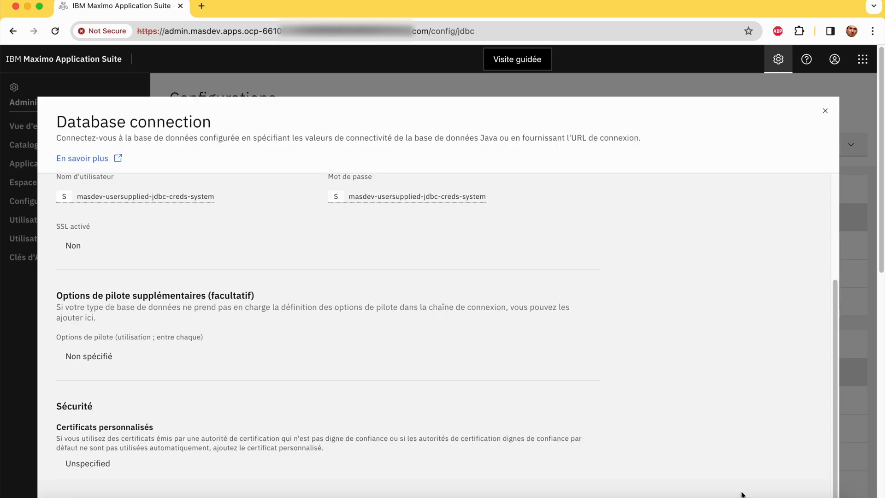
- Close the Database connection details and return to the Configurations list
click(824, 110)
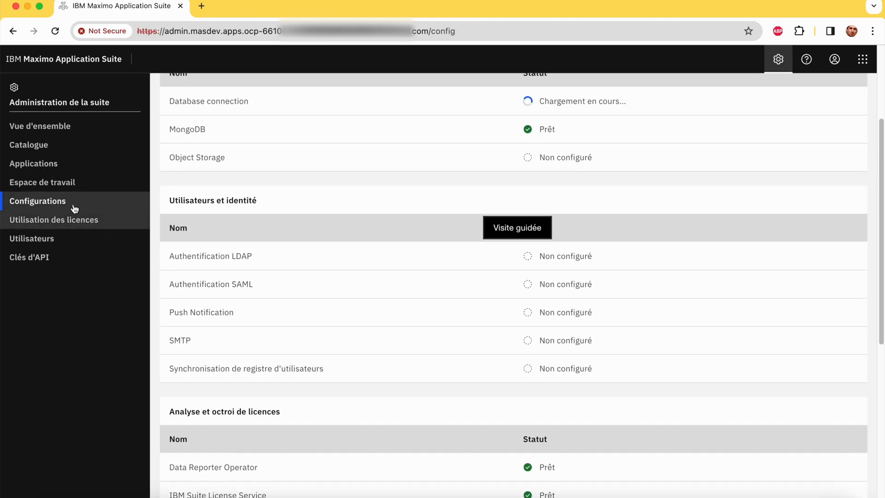
click(29, 145)
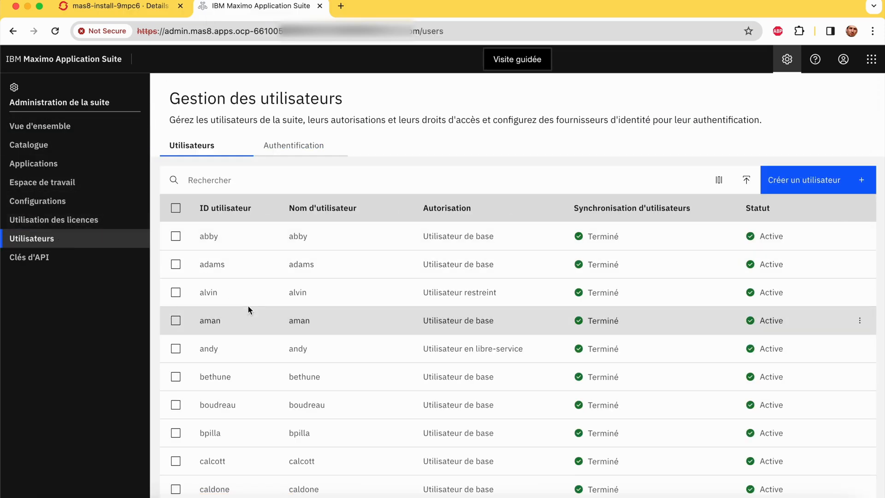
- Search for 'maxadmin' in the user list and open the maxadmin user record
text(maxadmin)
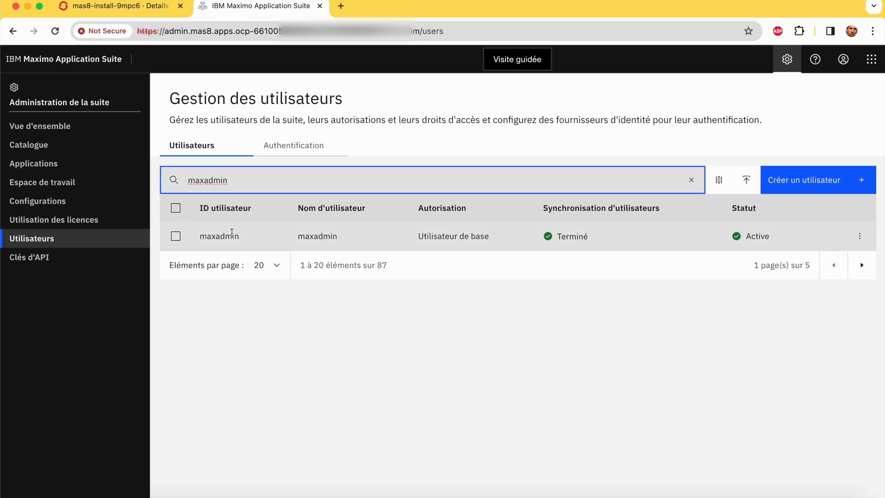
click(220, 236)
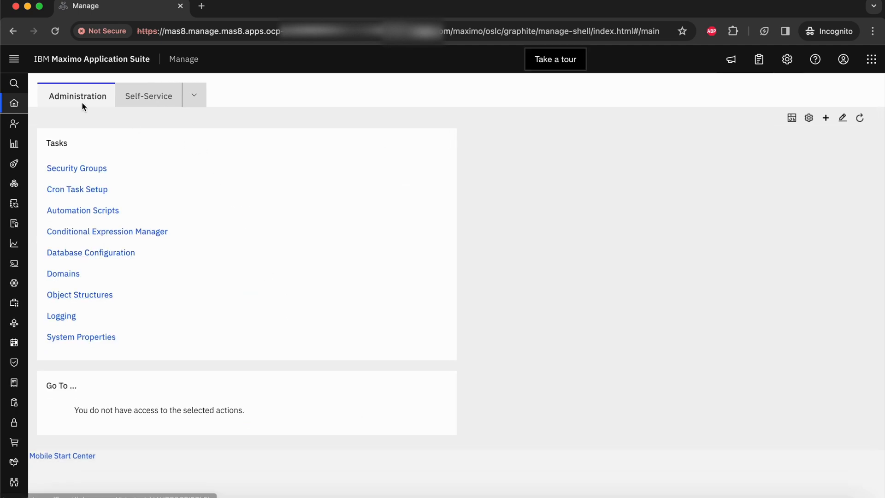
- Expand the Manage side navigation menu from the Administration start center
click(14, 59)
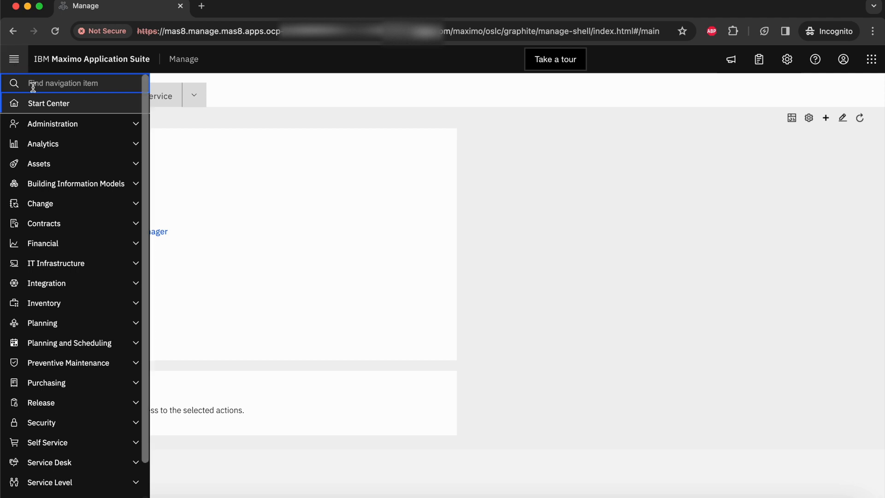